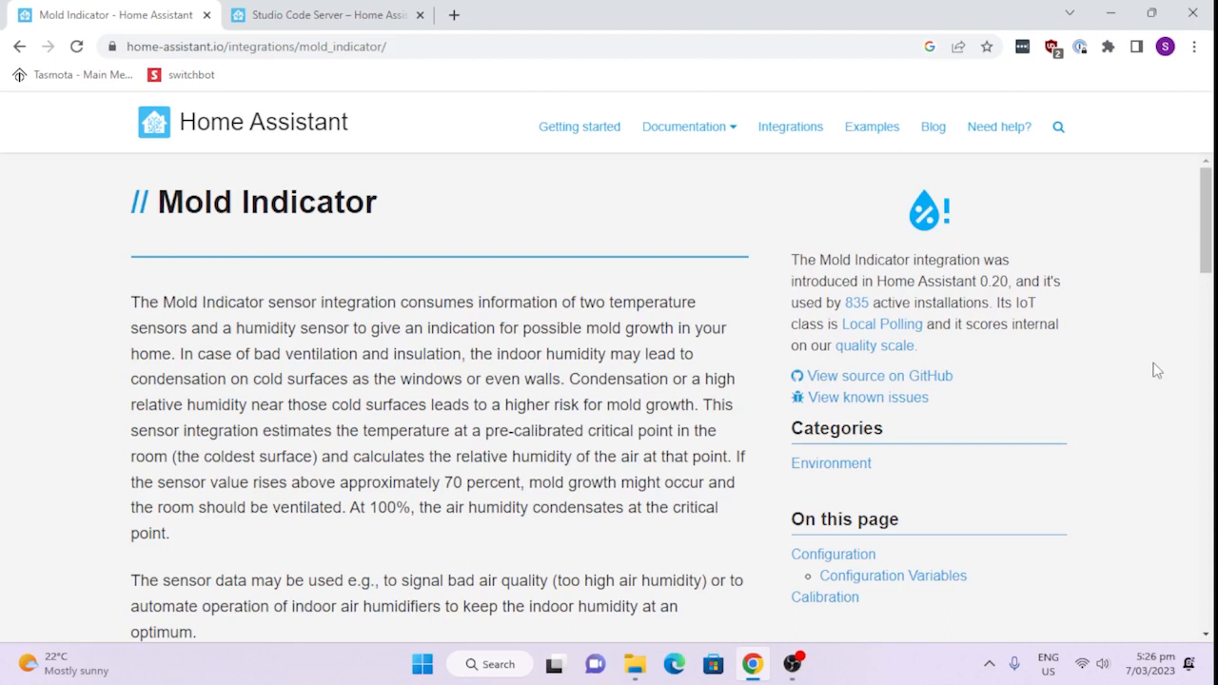
pyautogui.moveTo(454, 15)
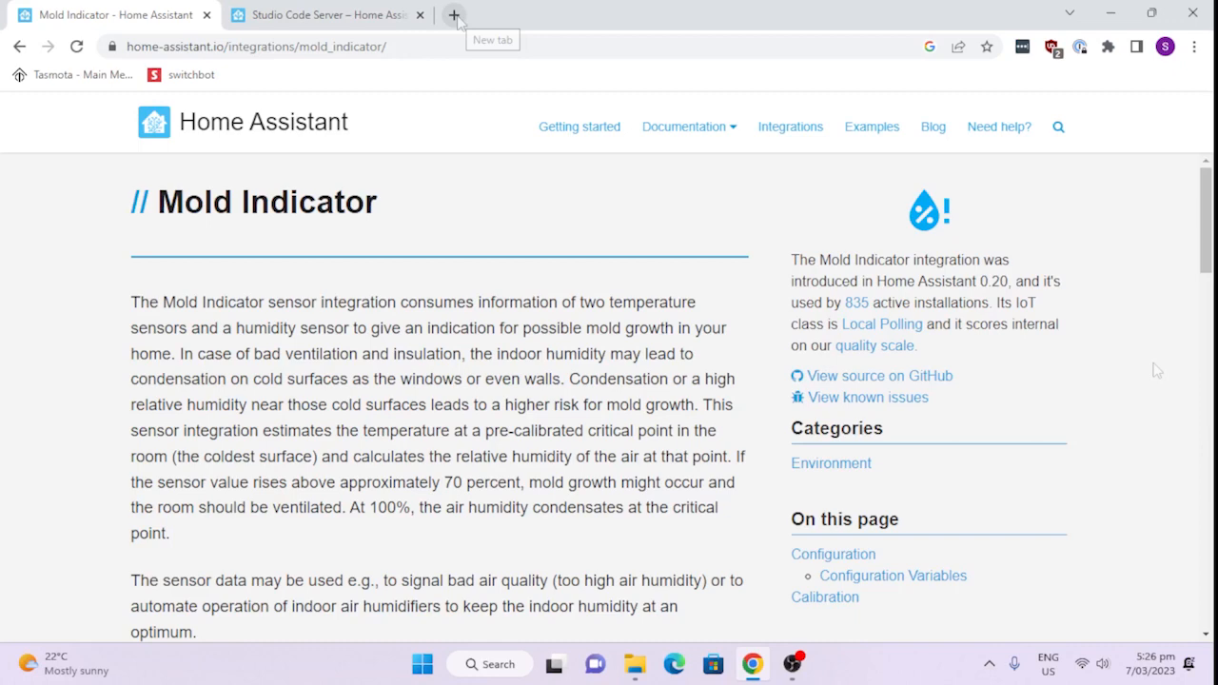
# Step: Load the Simon Home overview in a new tab and scroll to the 46% Mold Indicator card
pyautogui.click(454, 14)
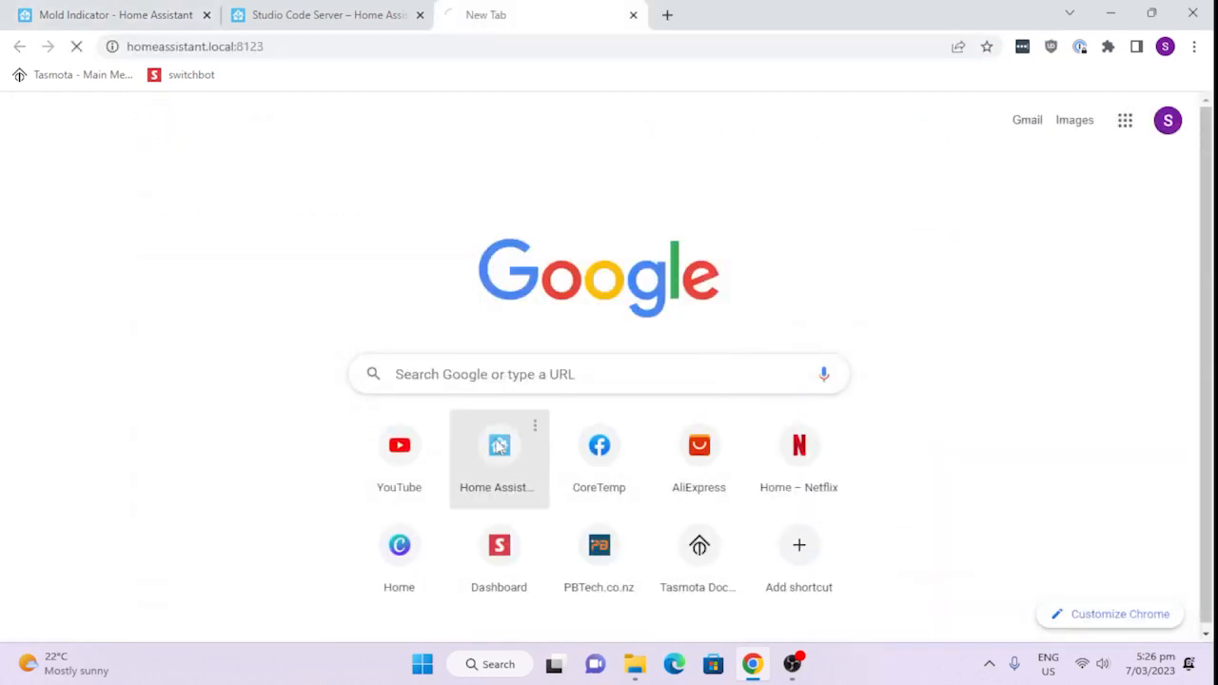
pyautogui.click(498, 445)
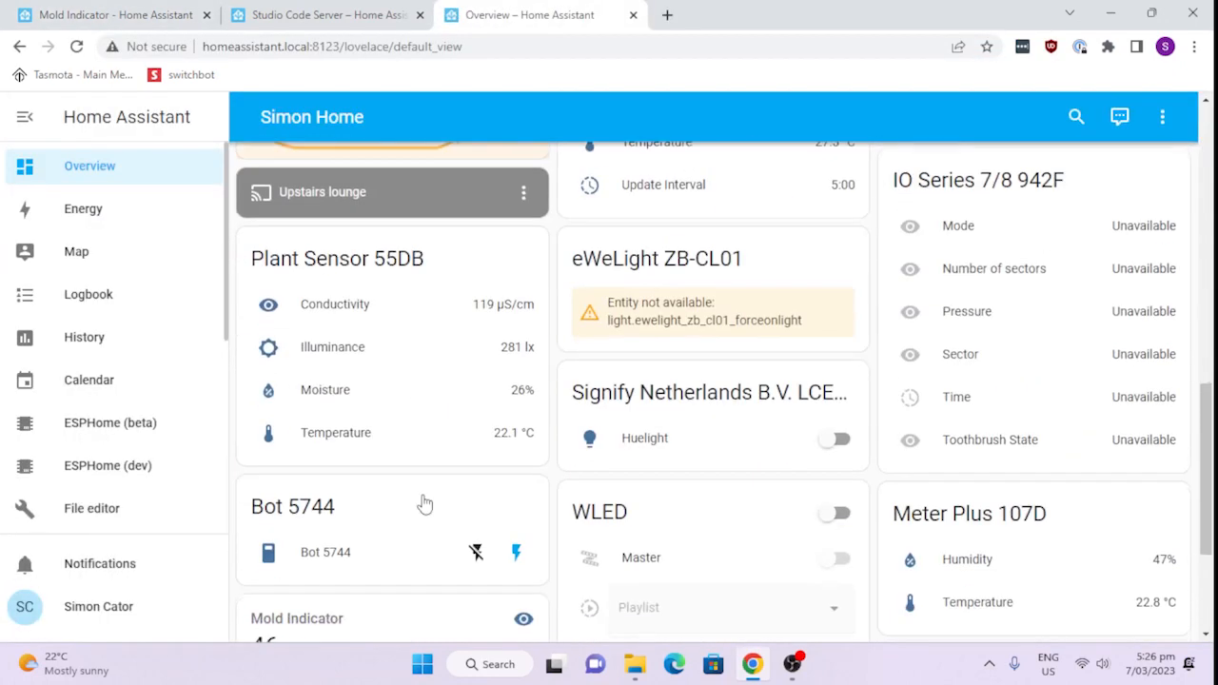
pyautogui.scroll(-3)
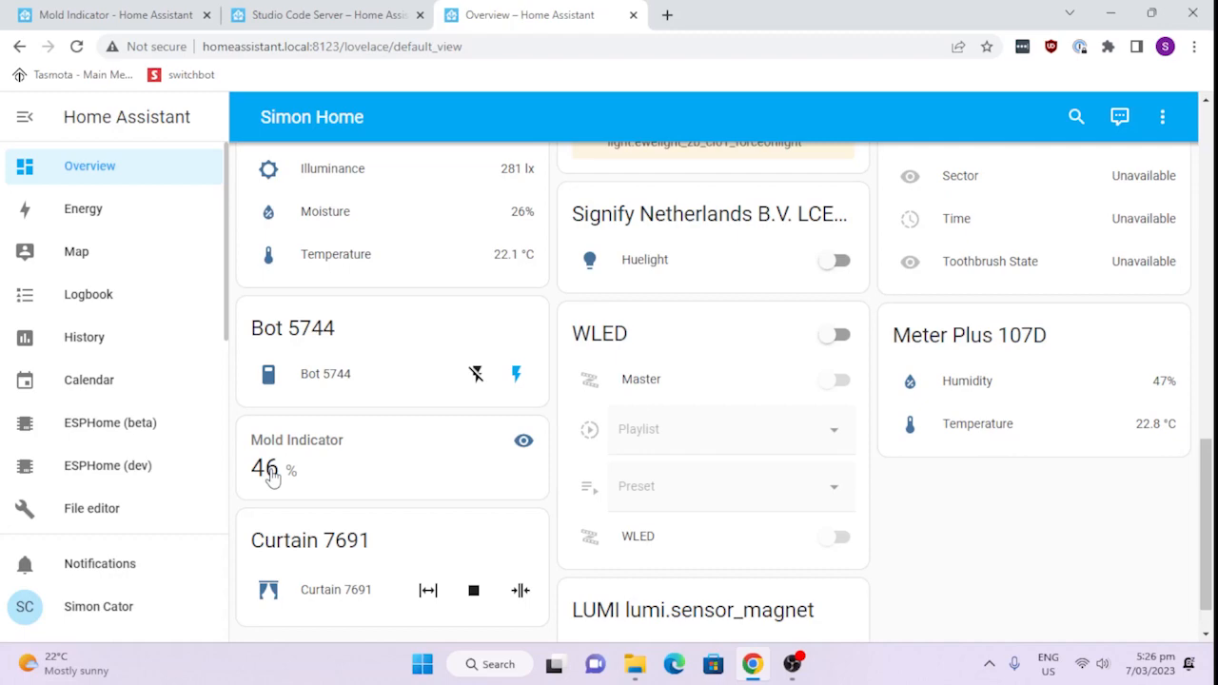
pyautogui.scroll(-3)
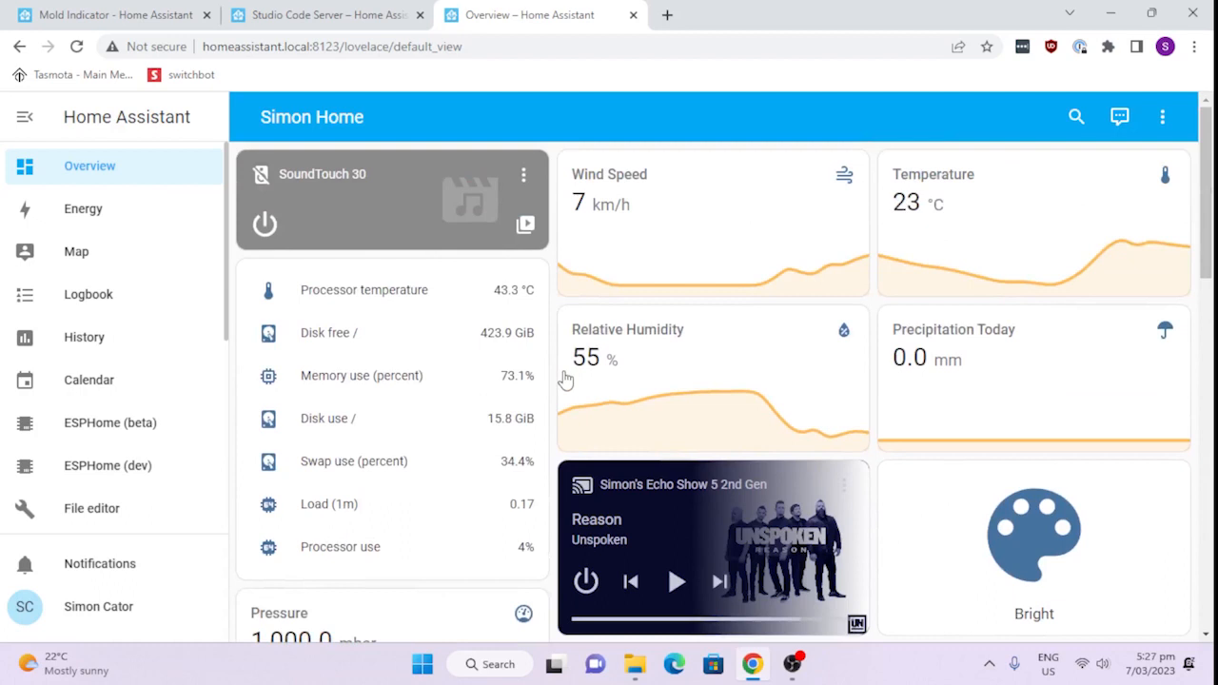
pyautogui.moveTo(693, 293)
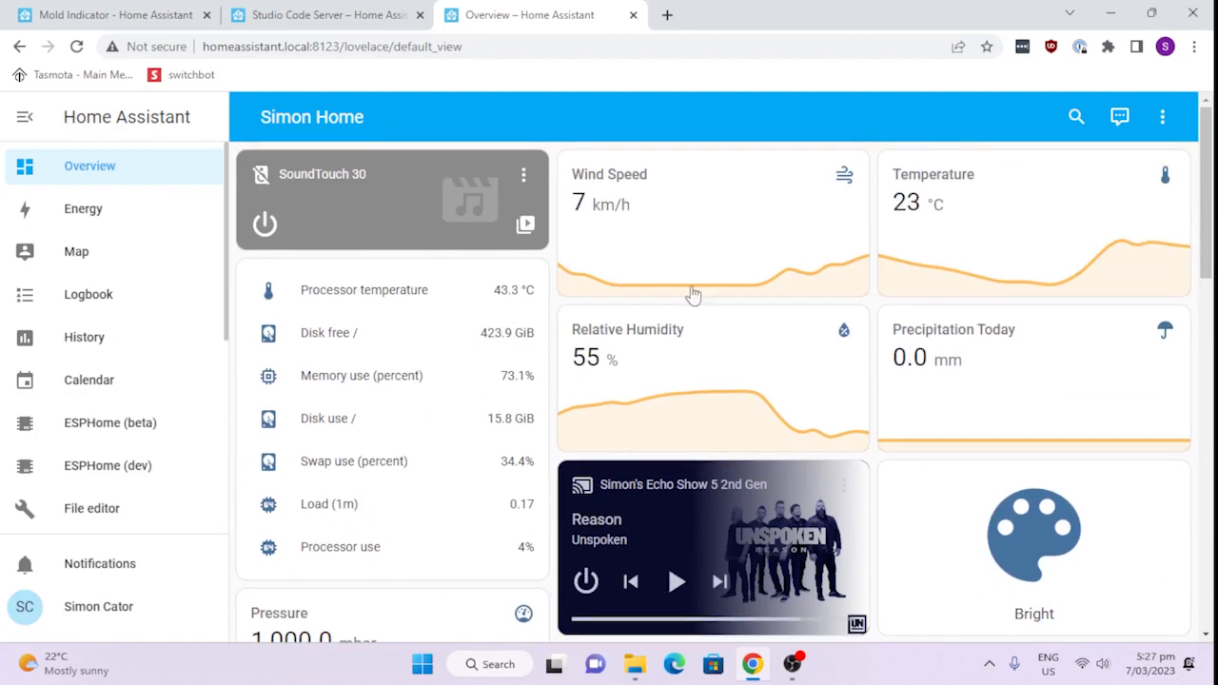
pyautogui.moveTo(907, 217)
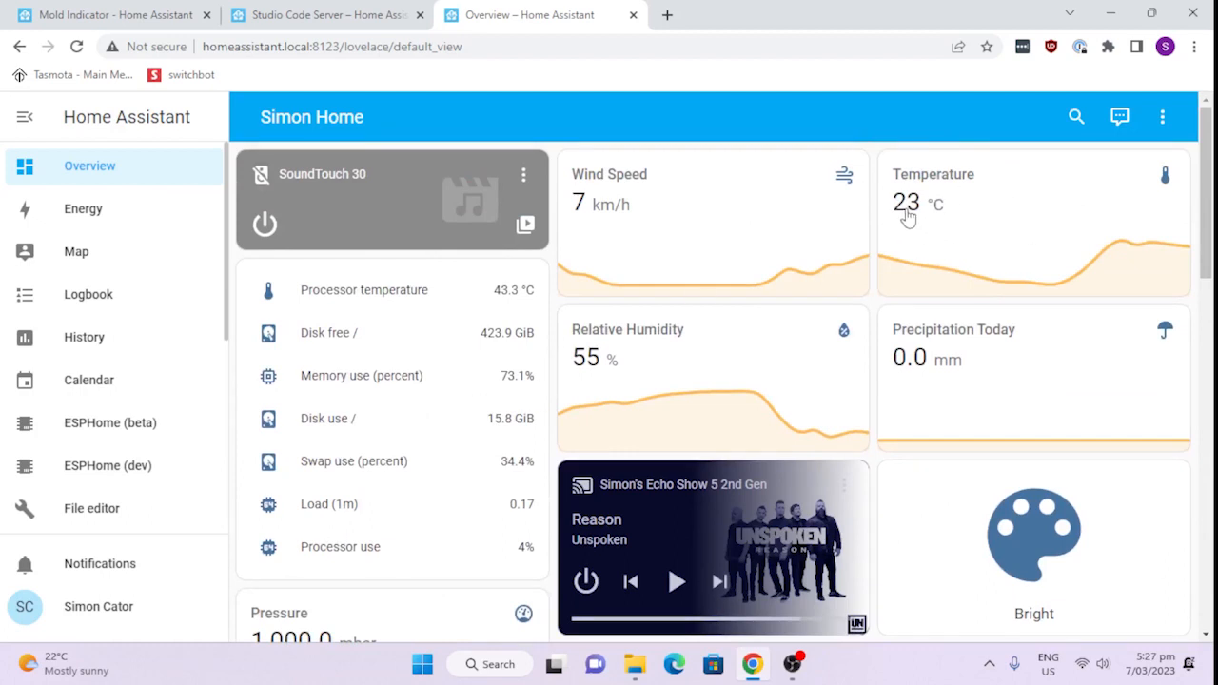
pyautogui.scroll(-3)
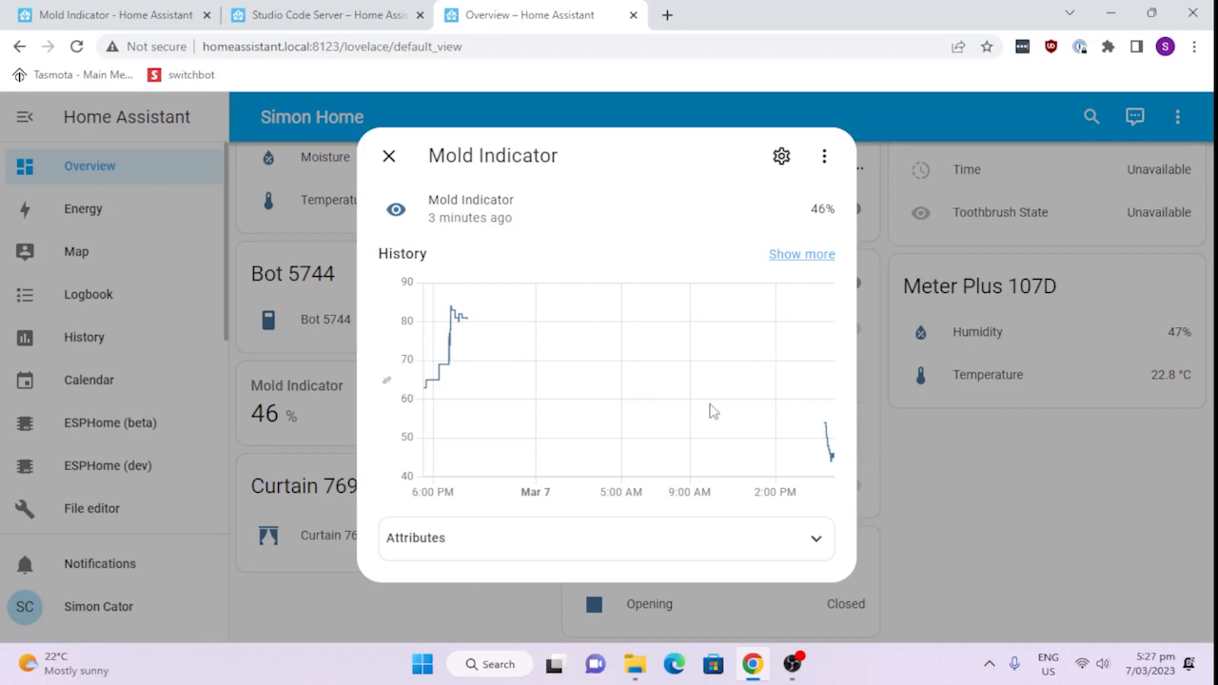
pyautogui.moveTo(660, 441)
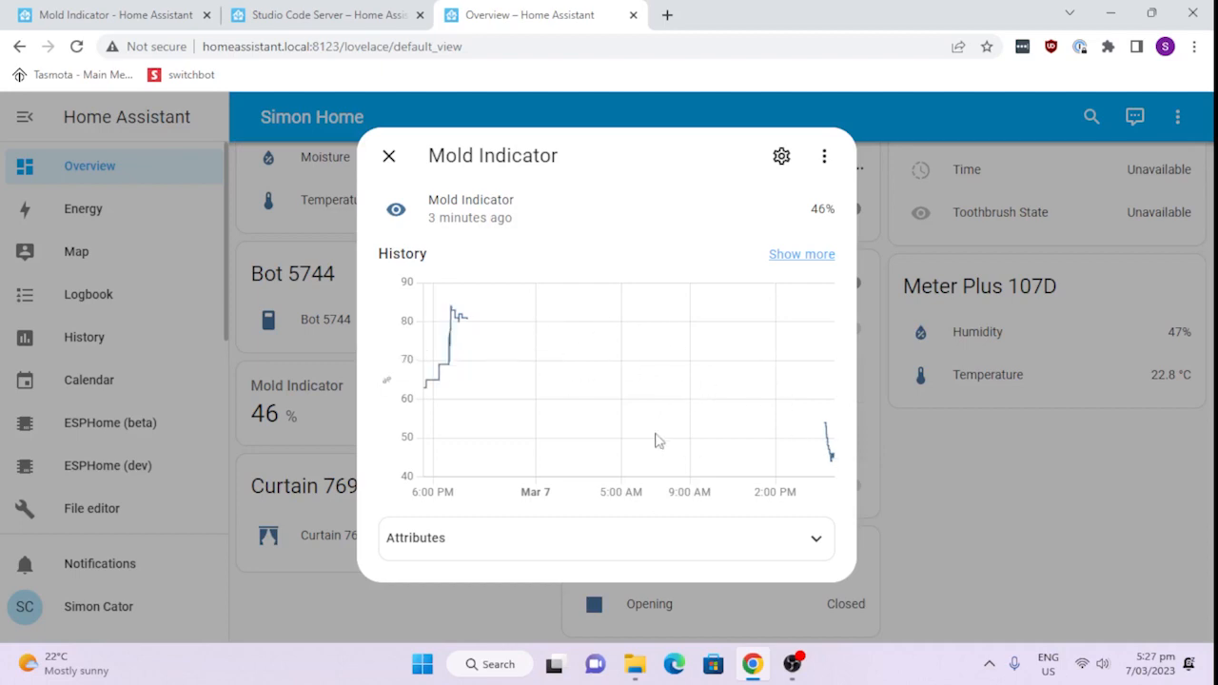
pyautogui.moveTo(459, 314)
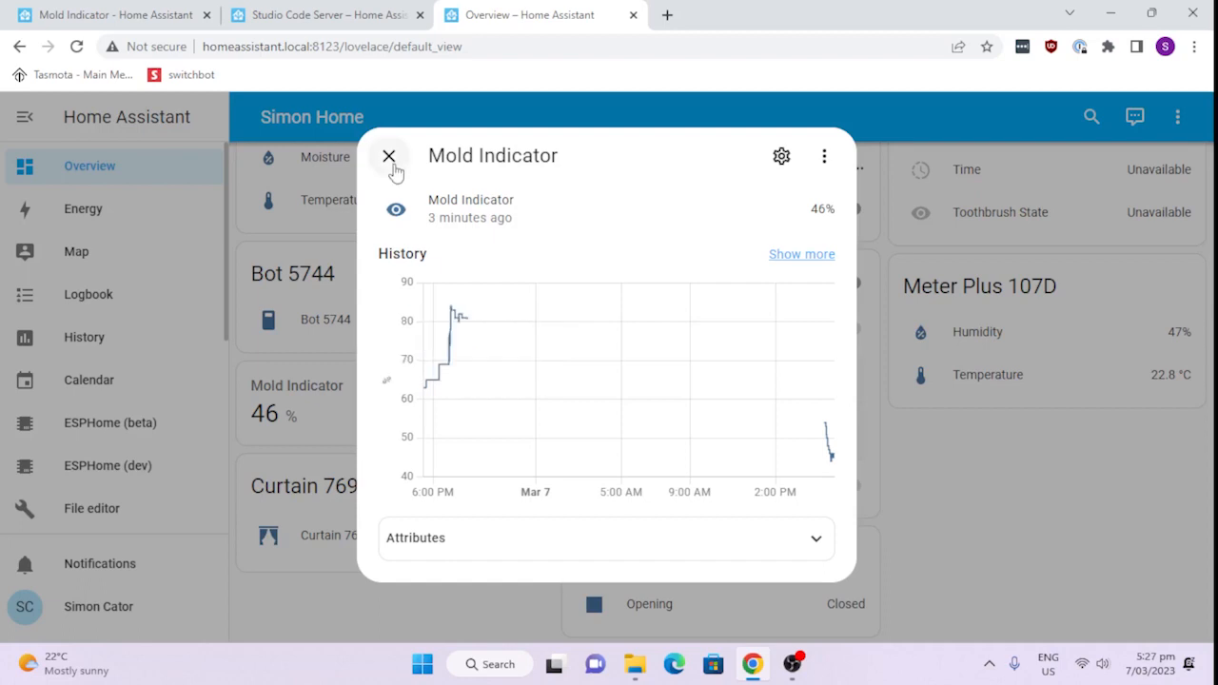
# Step: Close the Mold Indicator details and bring up configuration.yaml in Studio Code Server
pyautogui.click(328, 15)
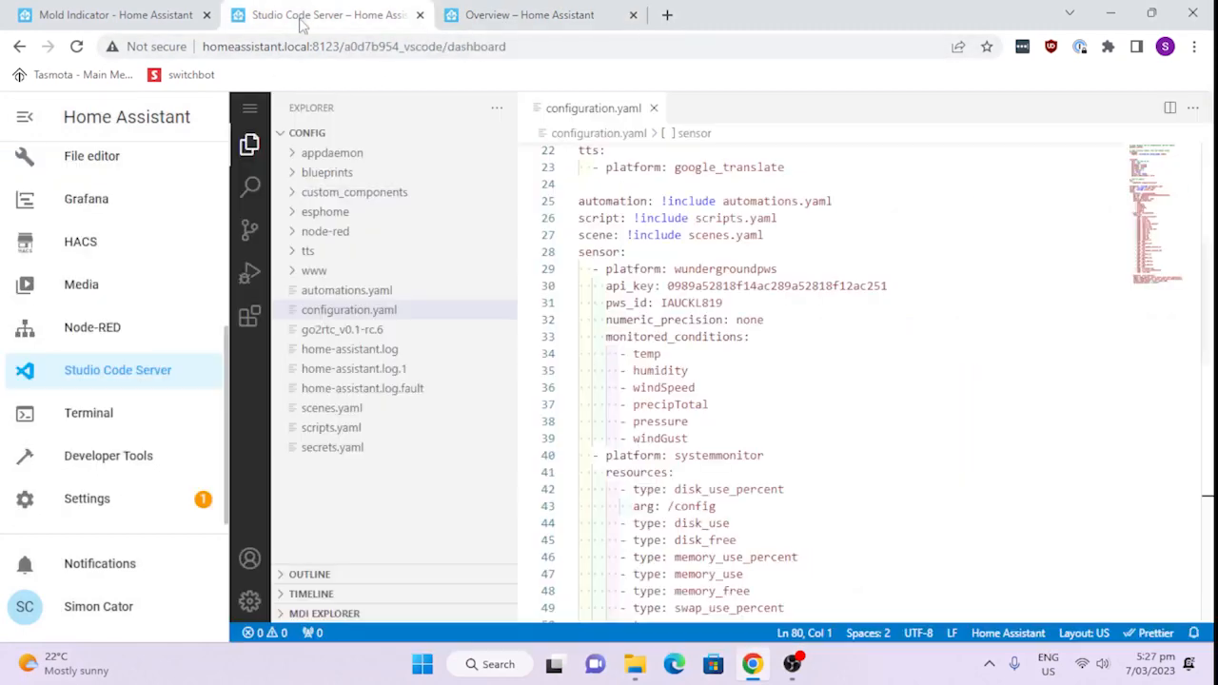
pyautogui.click(109, 14)
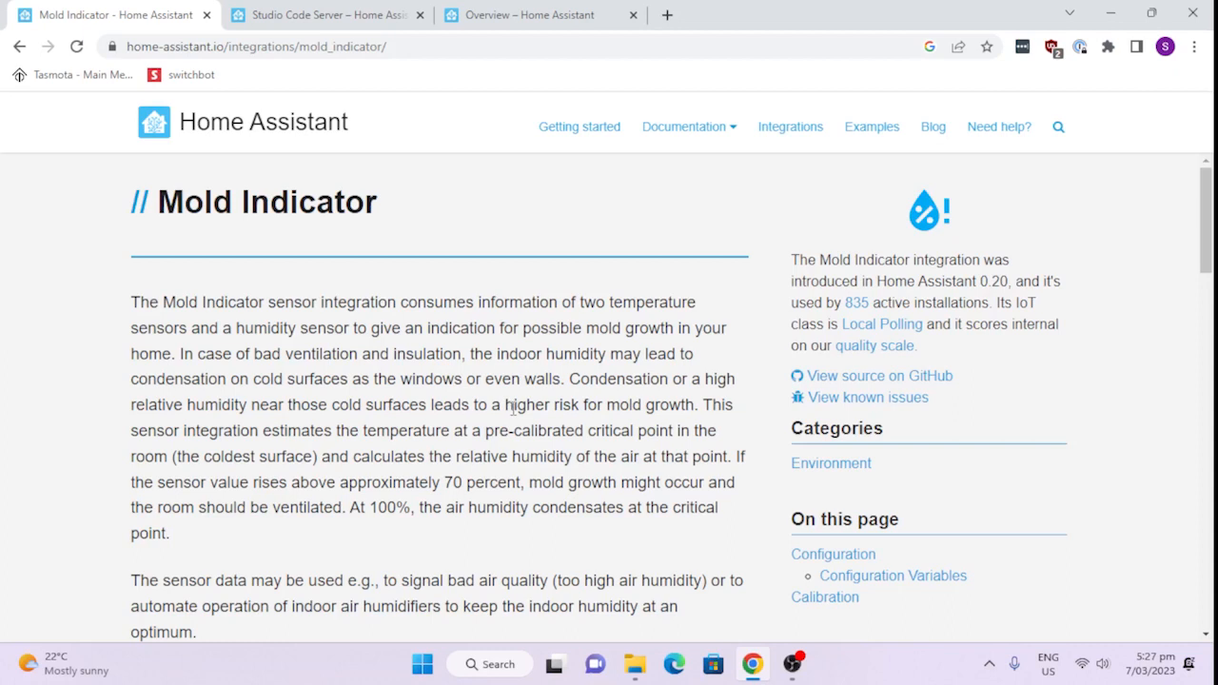
pyautogui.moveTo(513, 411)
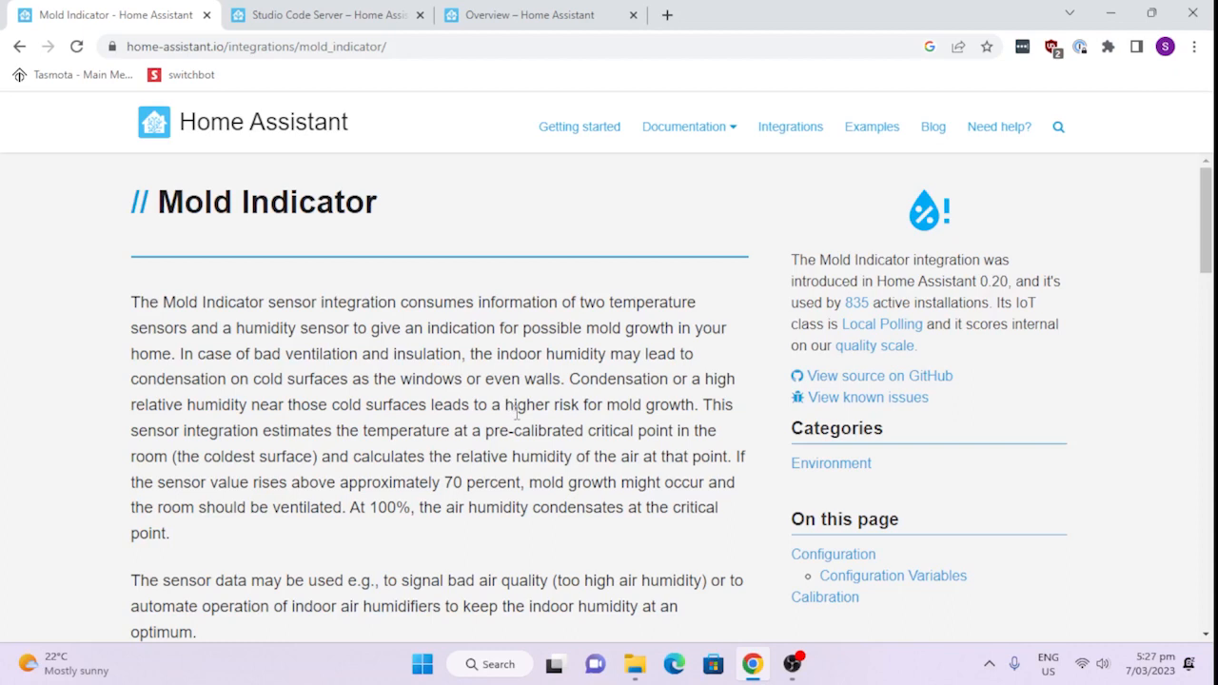
pyautogui.moveTo(519, 421)
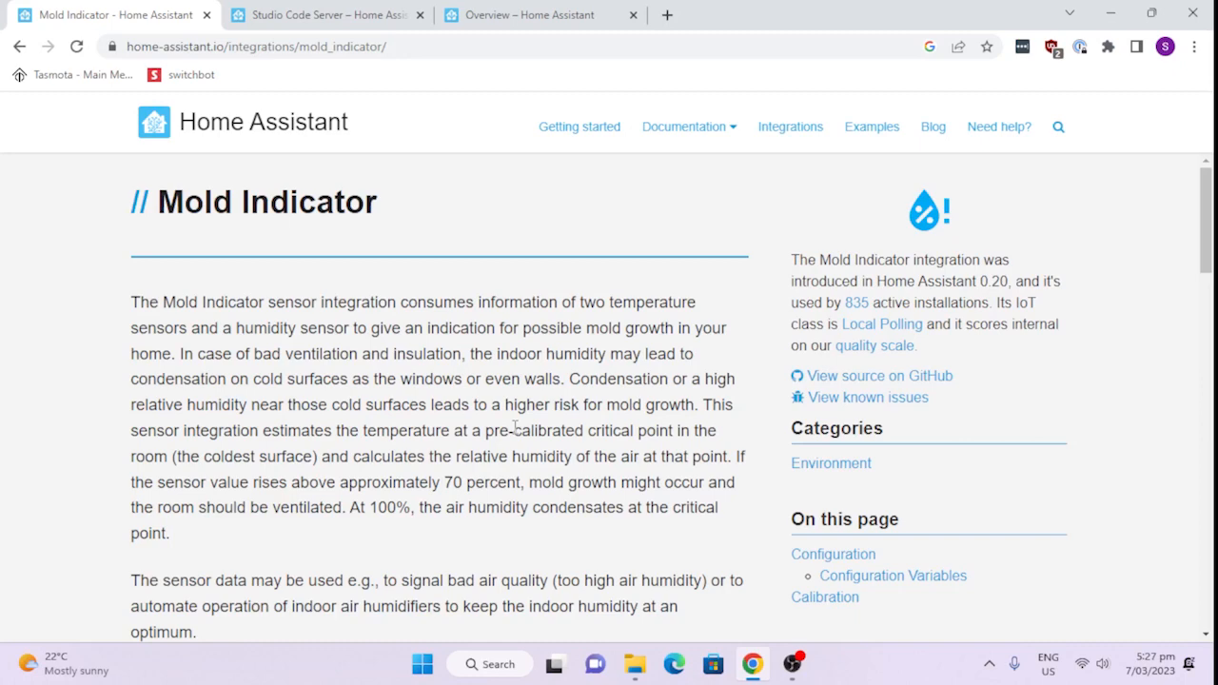
pyautogui.scroll(-3)
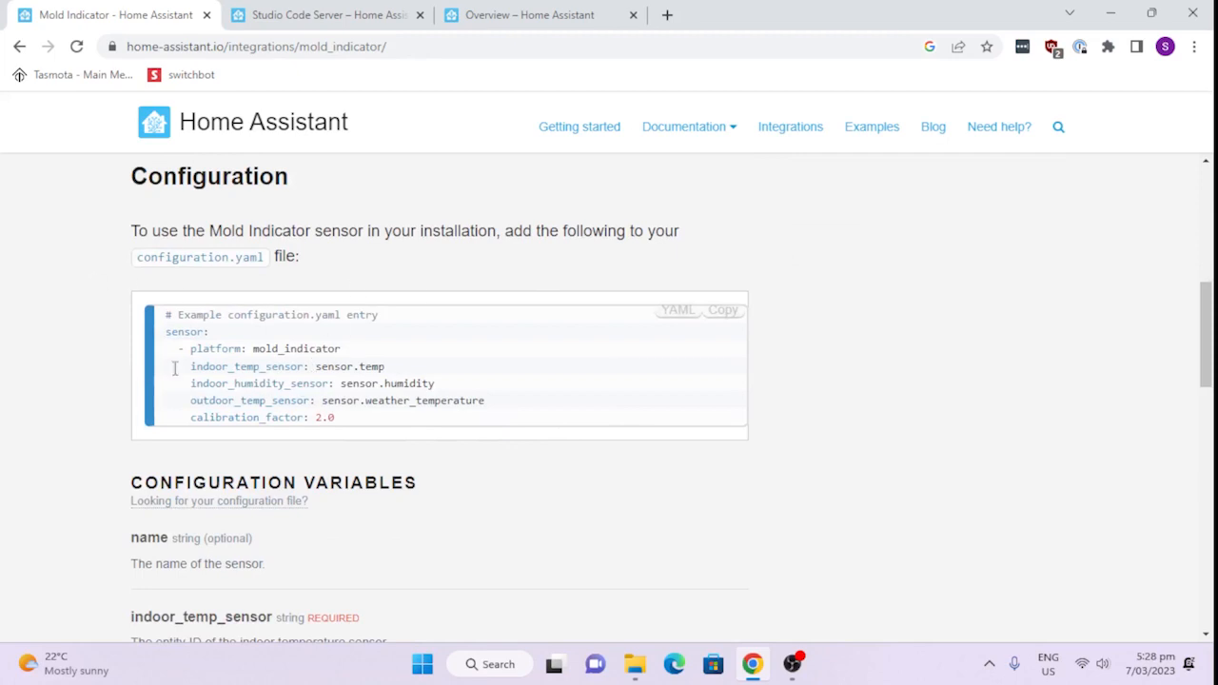
pyautogui.moveTo(709, 295)
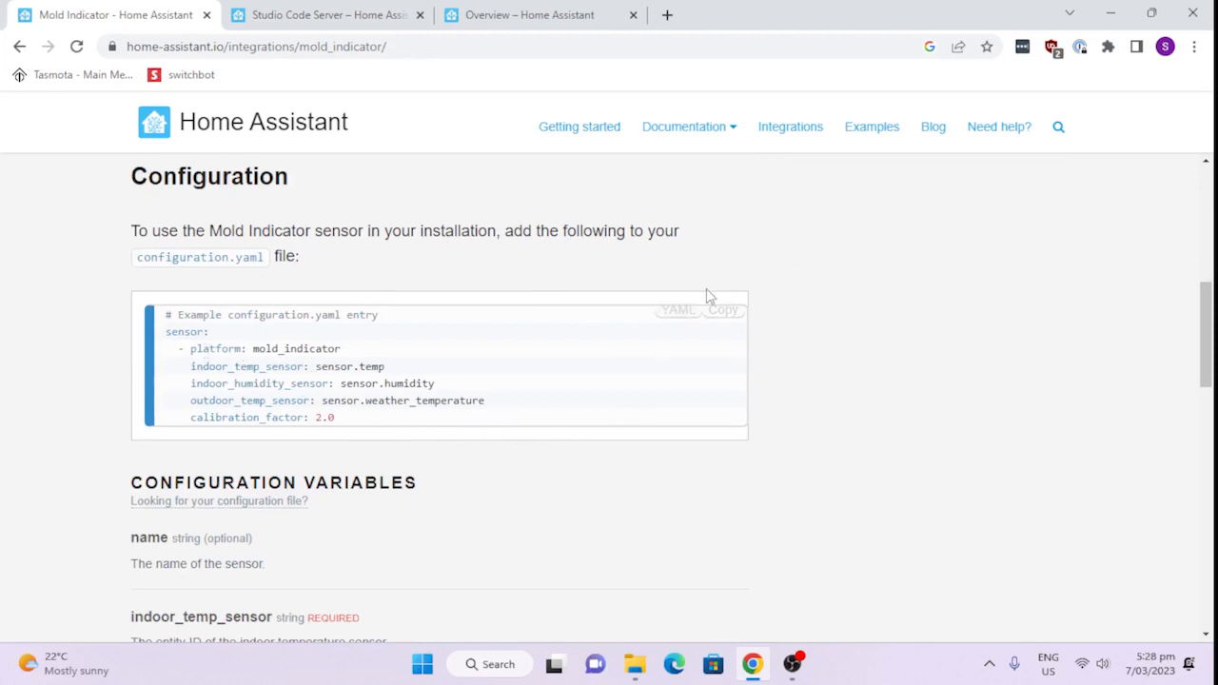
pyautogui.moveTo(520, 498)
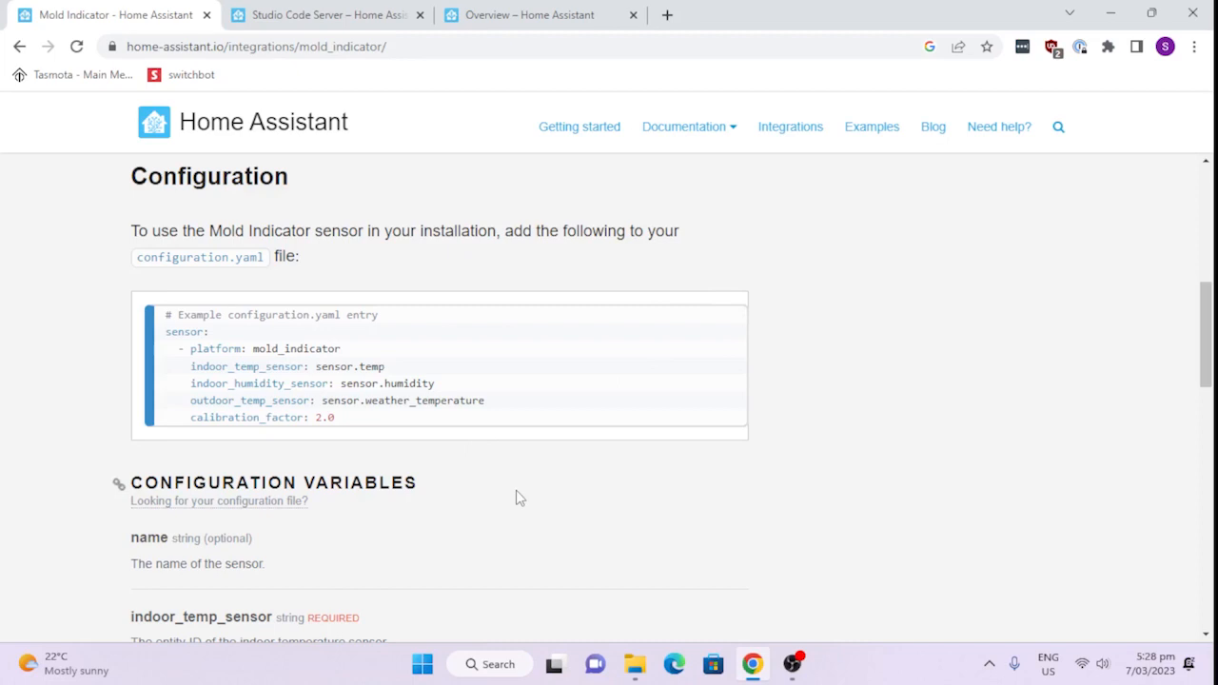
pyautogui.click(328, 14)
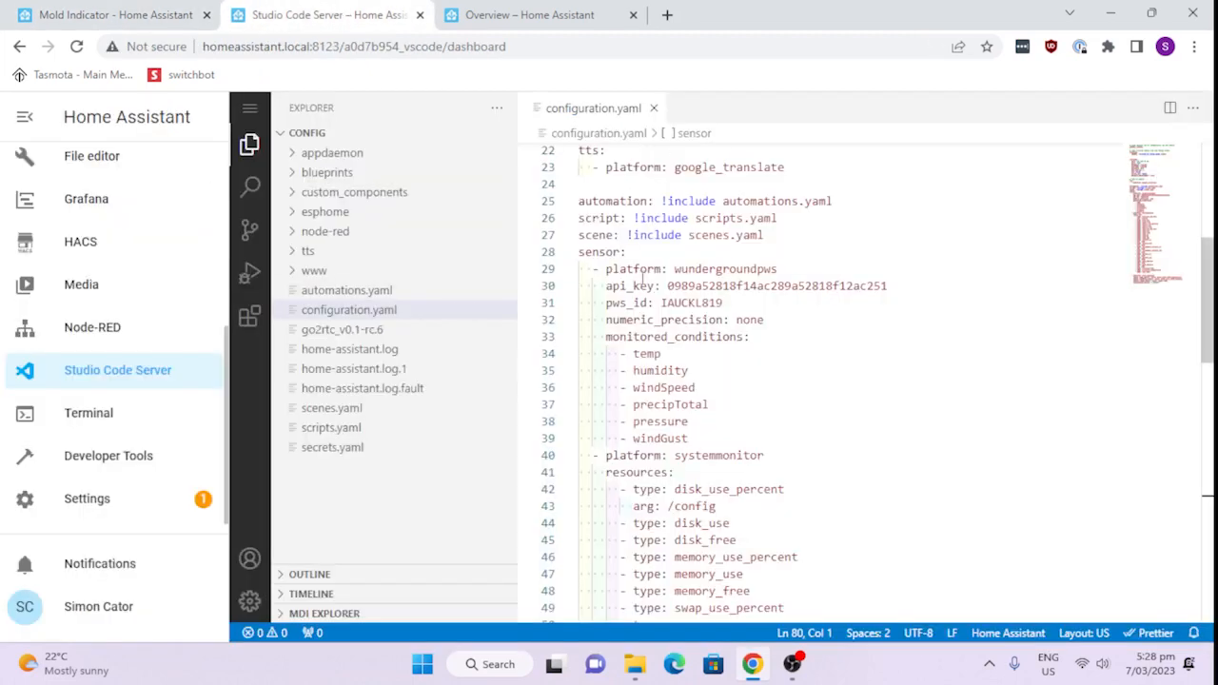
pyautogui.moveTo(788, 377)
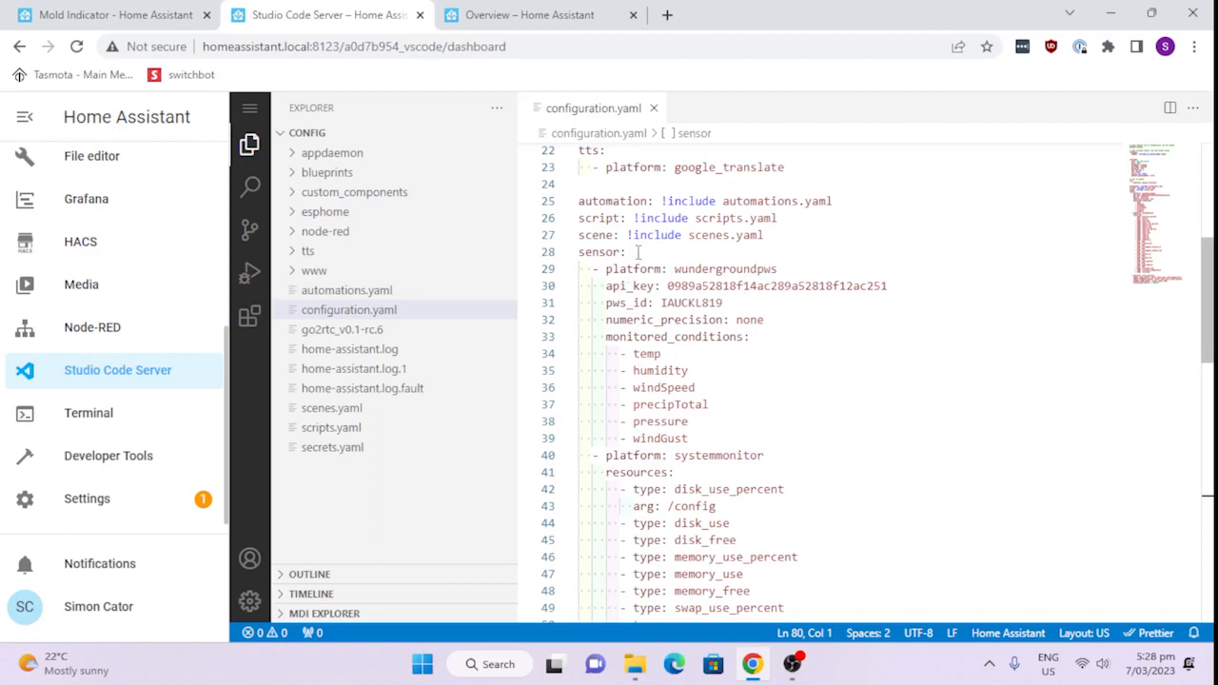
pyautogui.moveTo(630, 255)
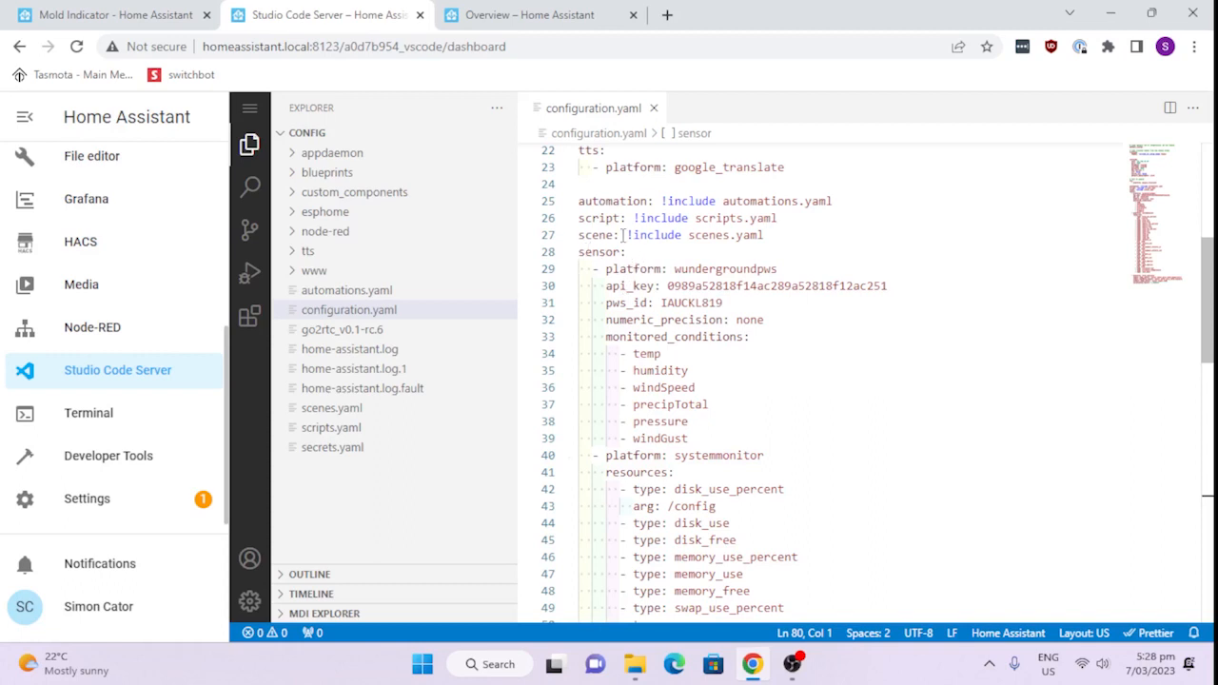
pyautogui.moveTo(600, 251)
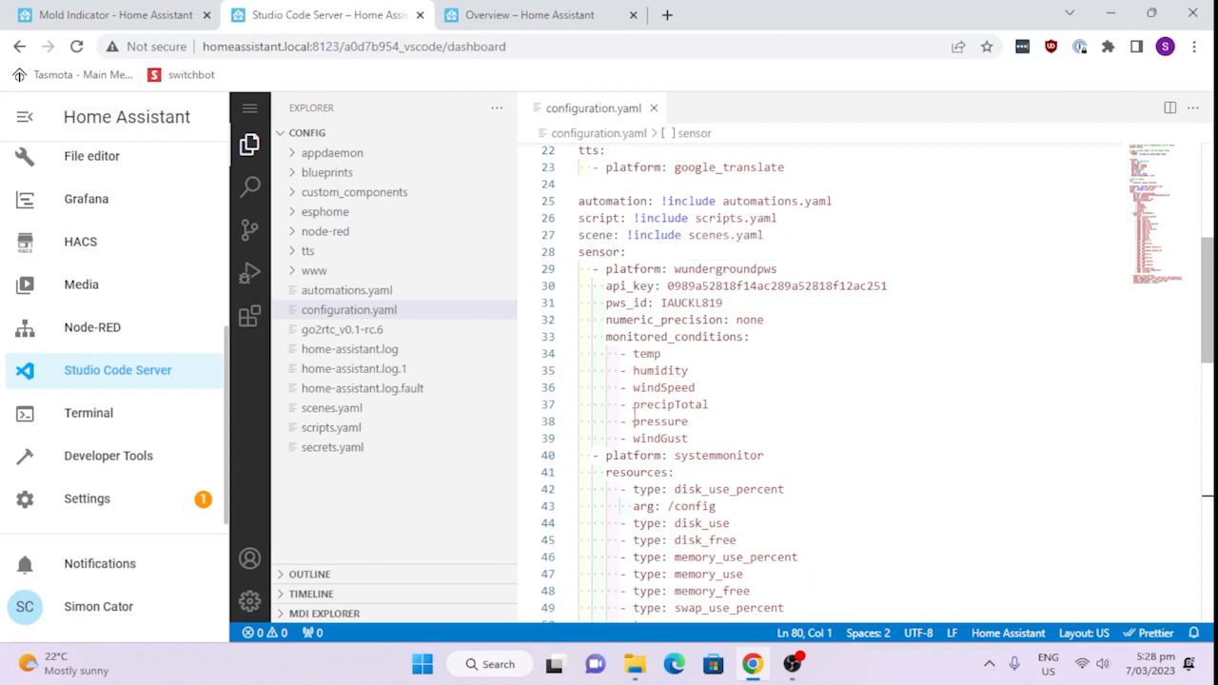
pyautogui.scroll(-3)
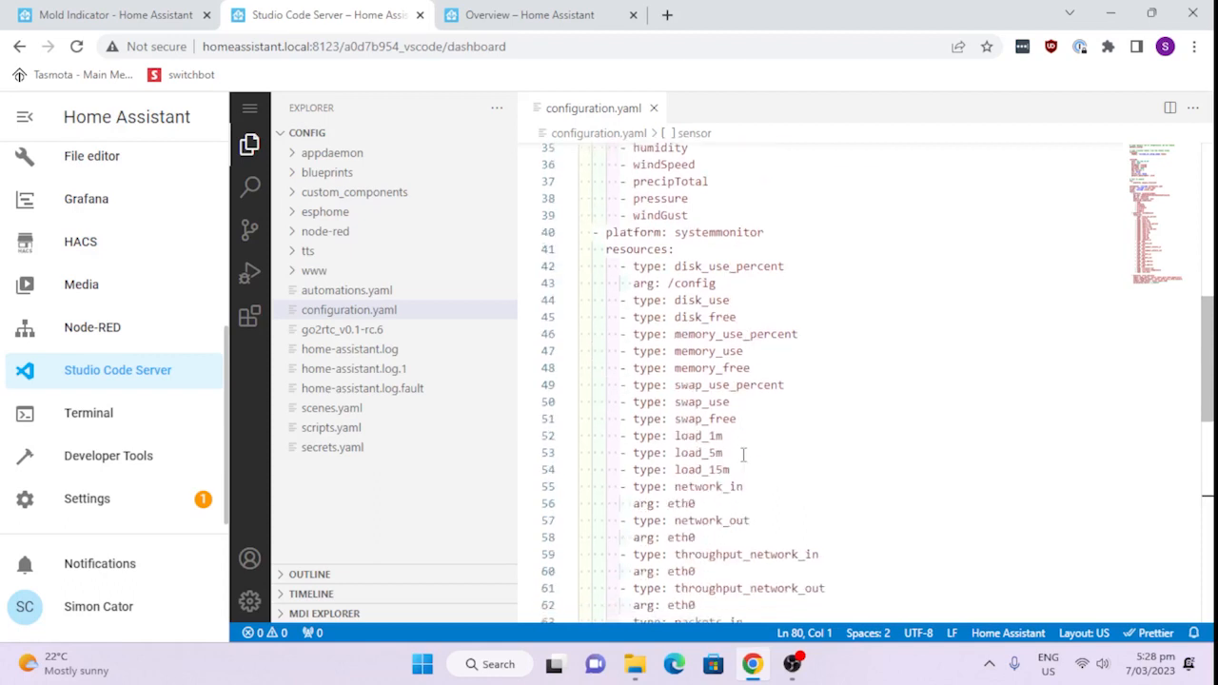
pyautogui.scroll(-3)
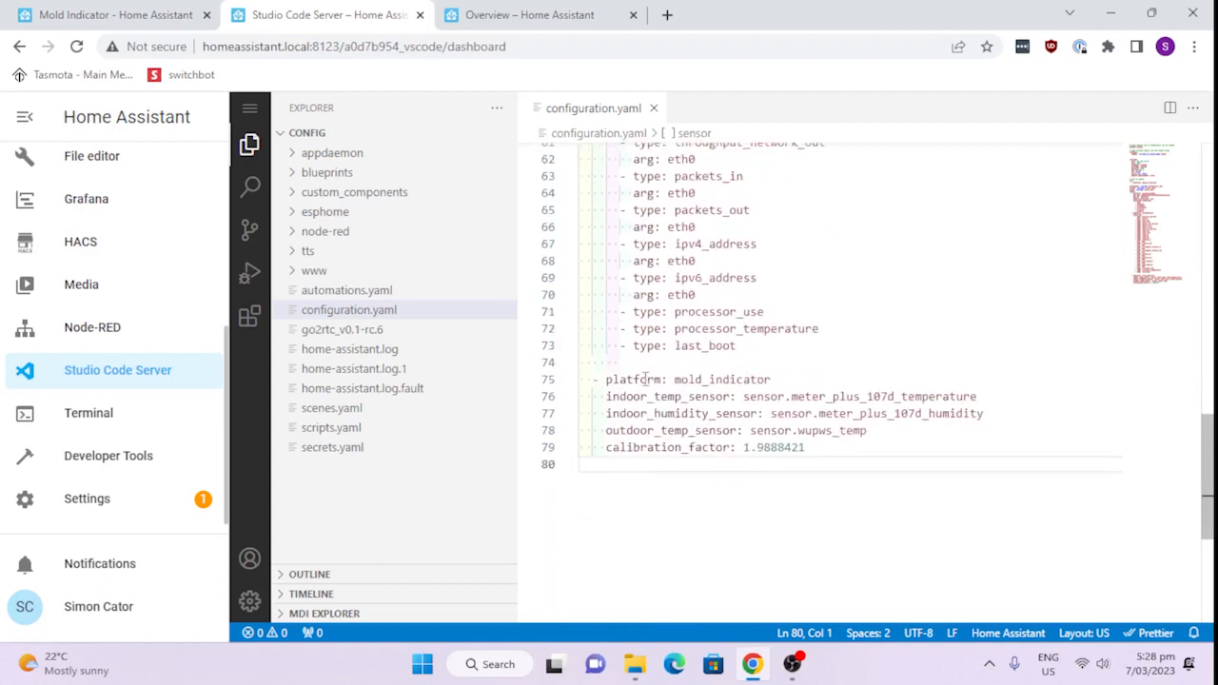
pyautogui.moveTo(633, 379)
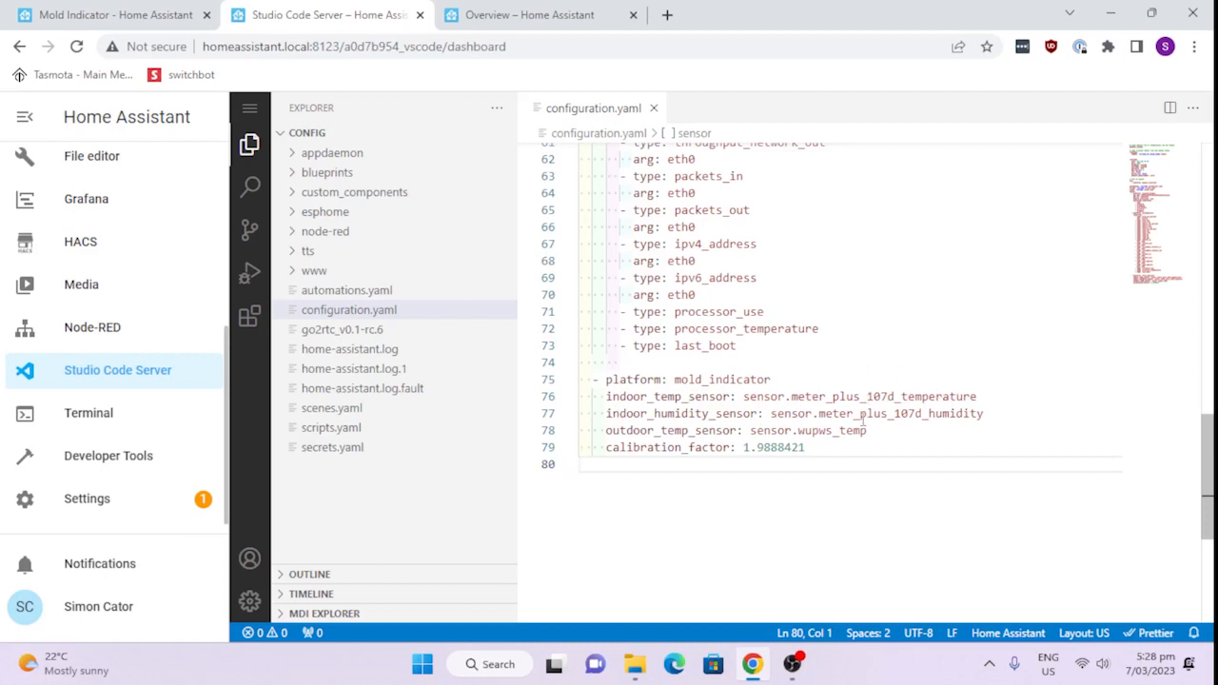
pyautogui.moveTo(802, 430)
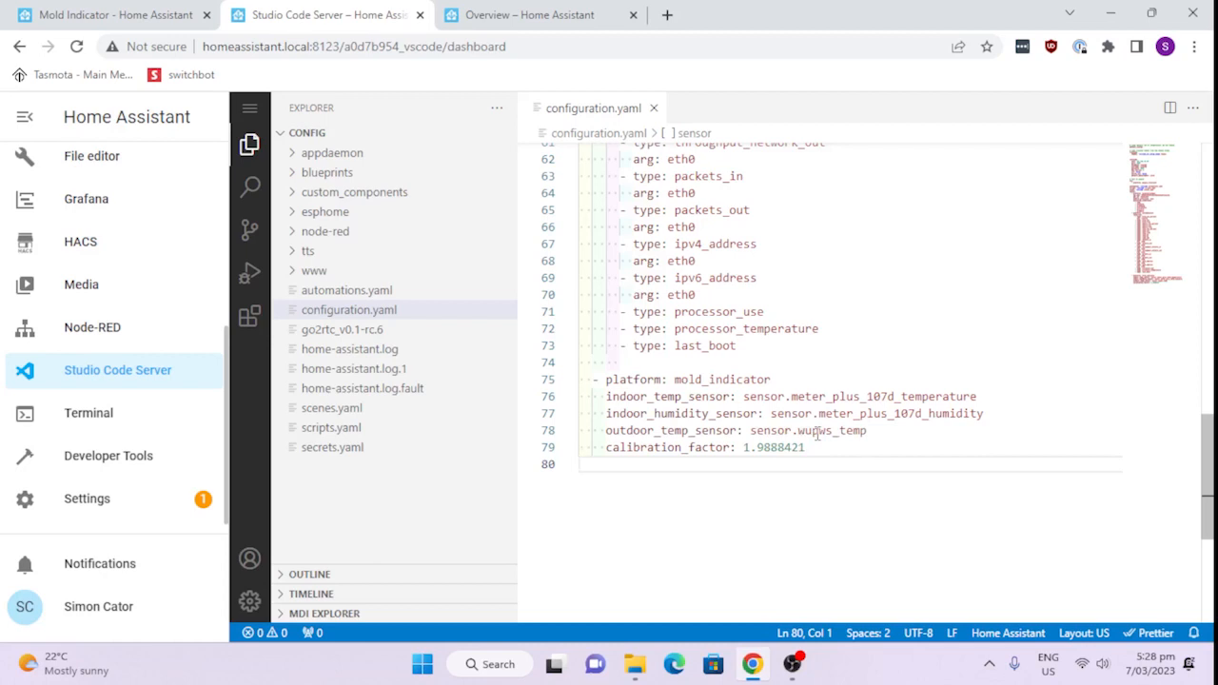
pyautogui.moveTo(781, 447)
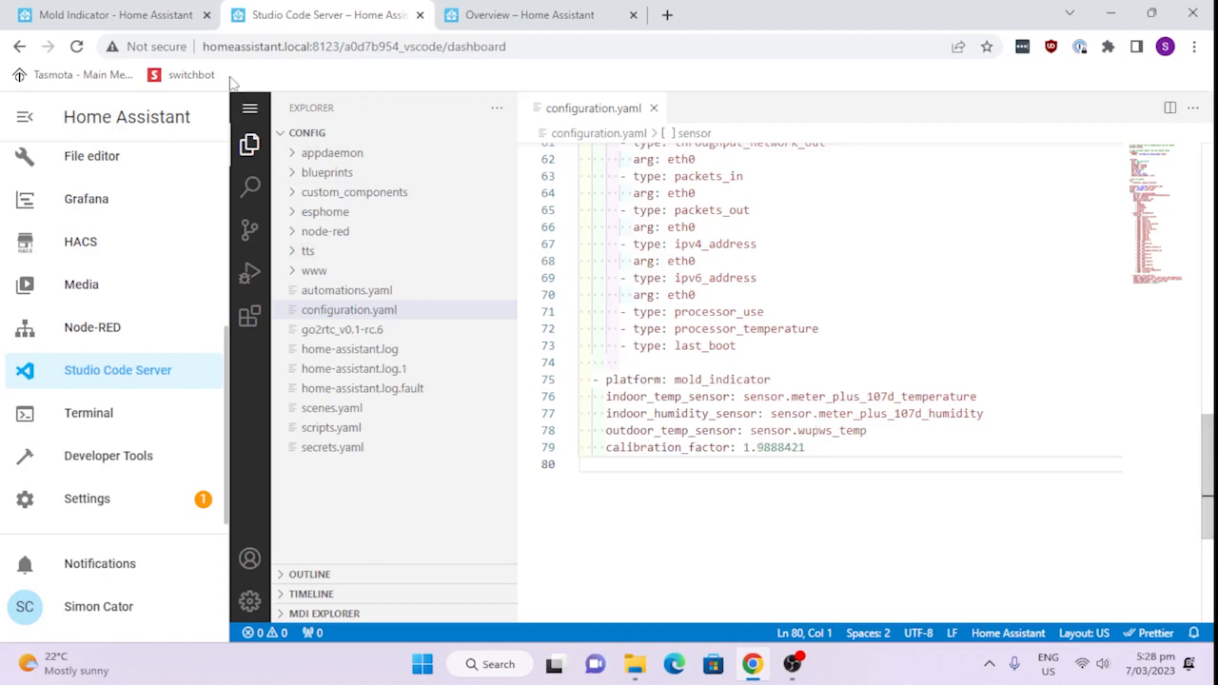
# Step: Scroll the Mold Indicator docs down to the calibration_factor formula
pyautogui.click(109, 14)
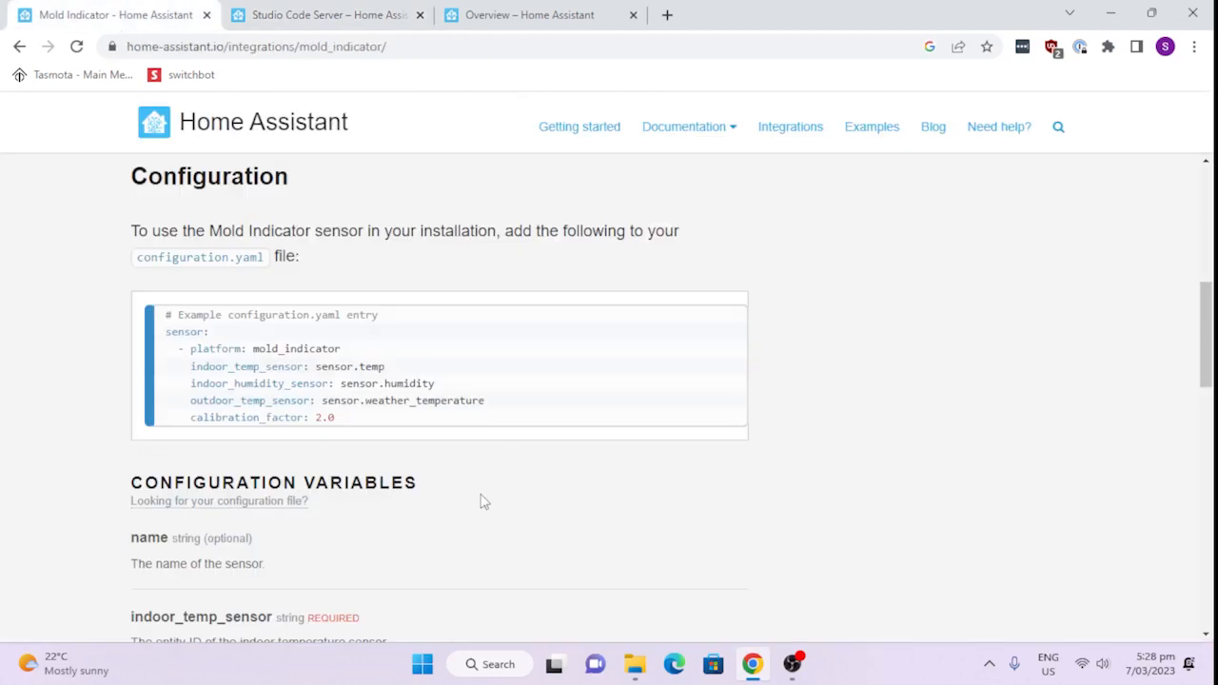
pyautogui.scroll(-3)
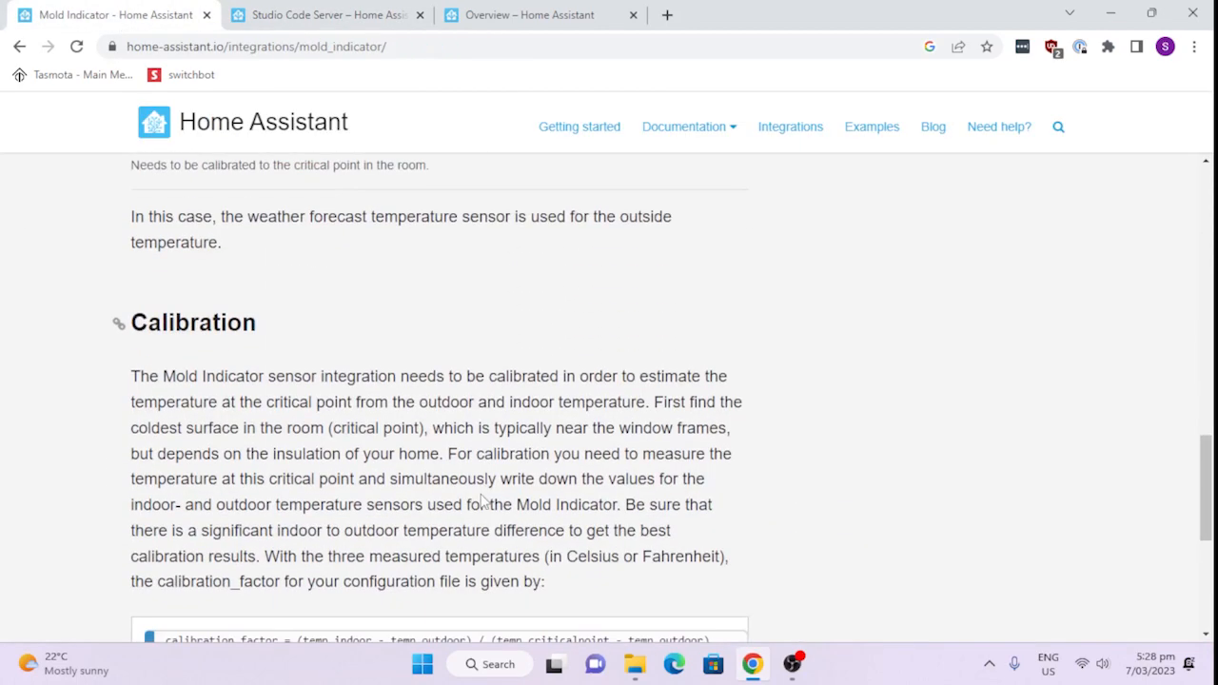
pyautogui.scroll(-3)
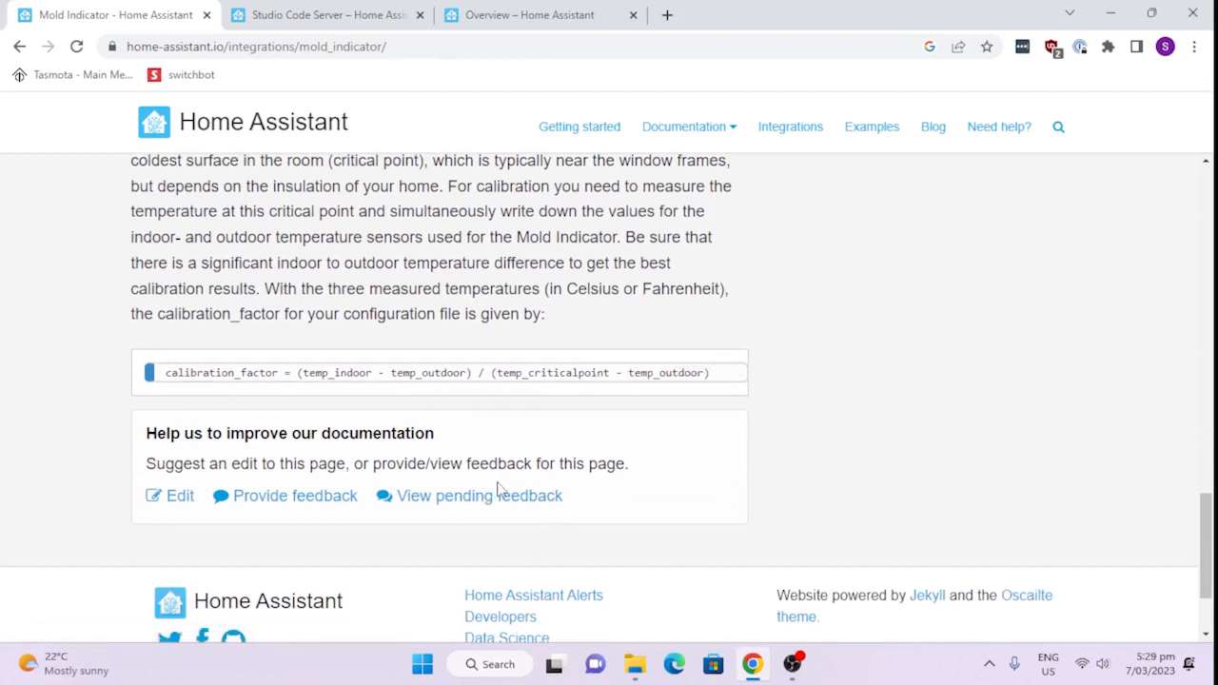
pyautogui.moveTo(503, 489)
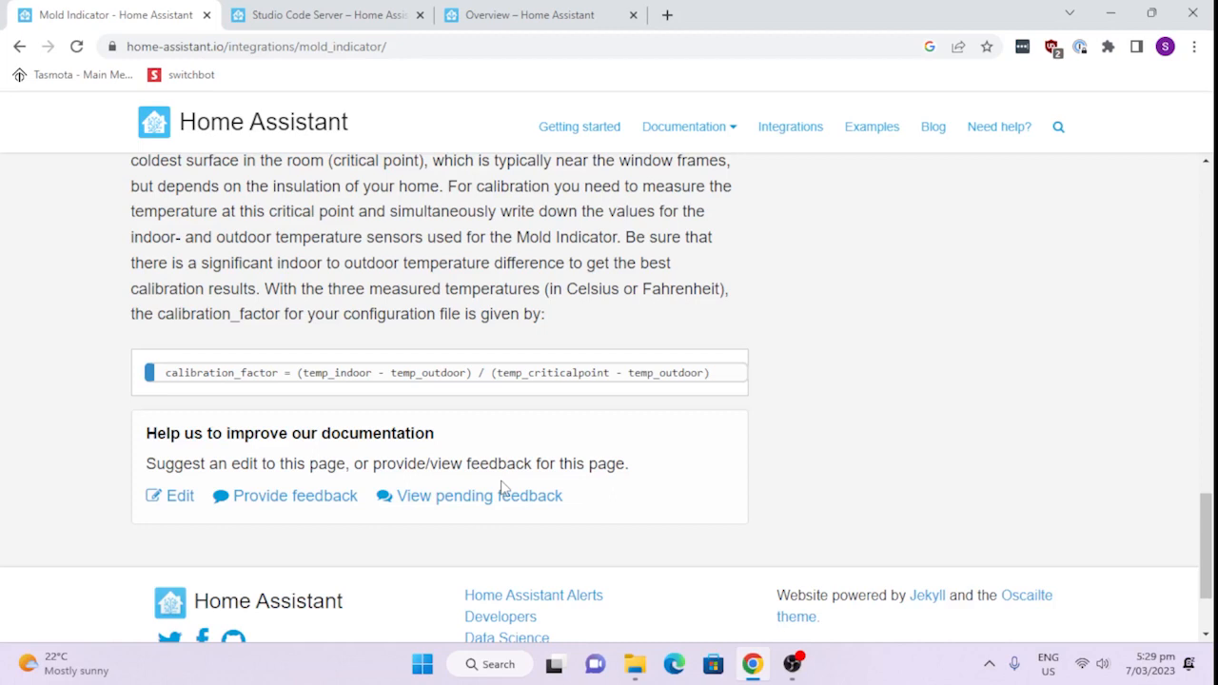
pyautogui.moveTo(504, 487)
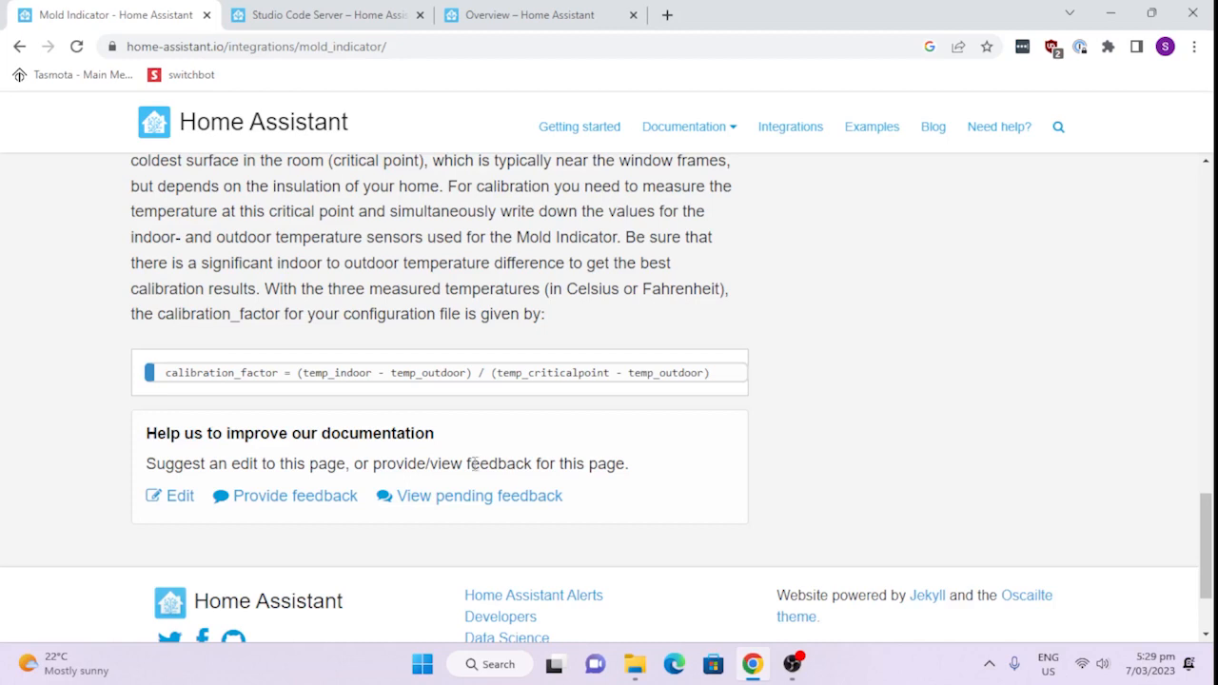
pyautogui.moveTo(466, 391)
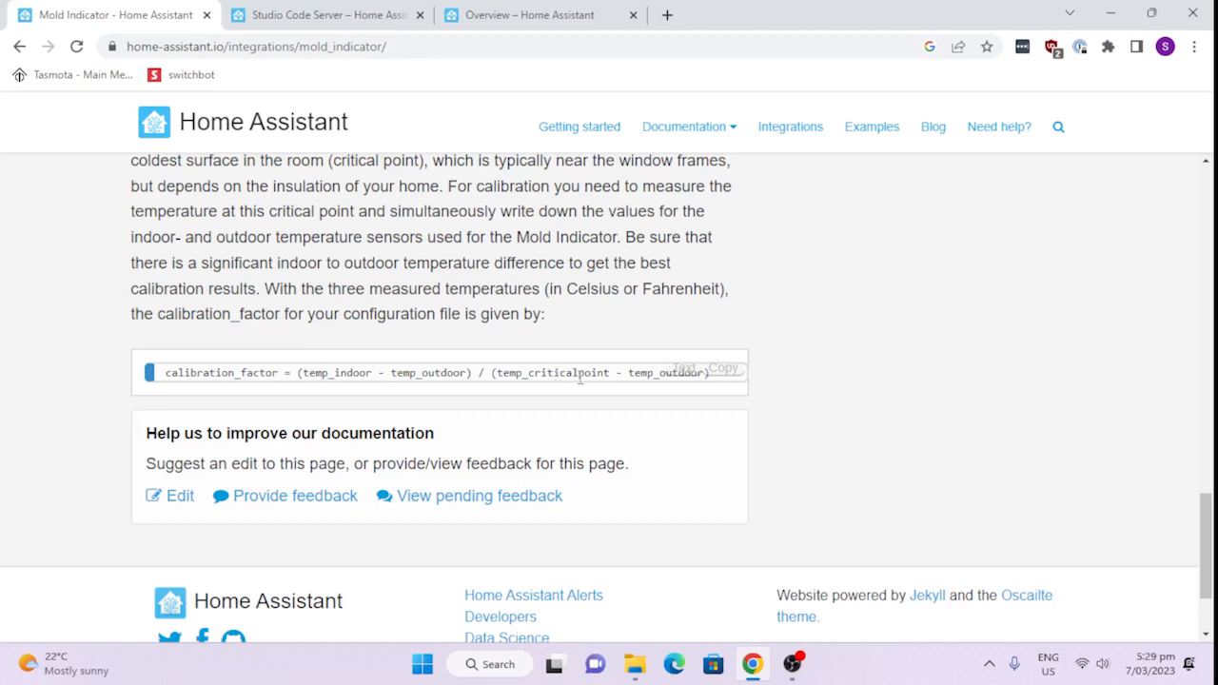
pyautogui.moveTo(412, 341)
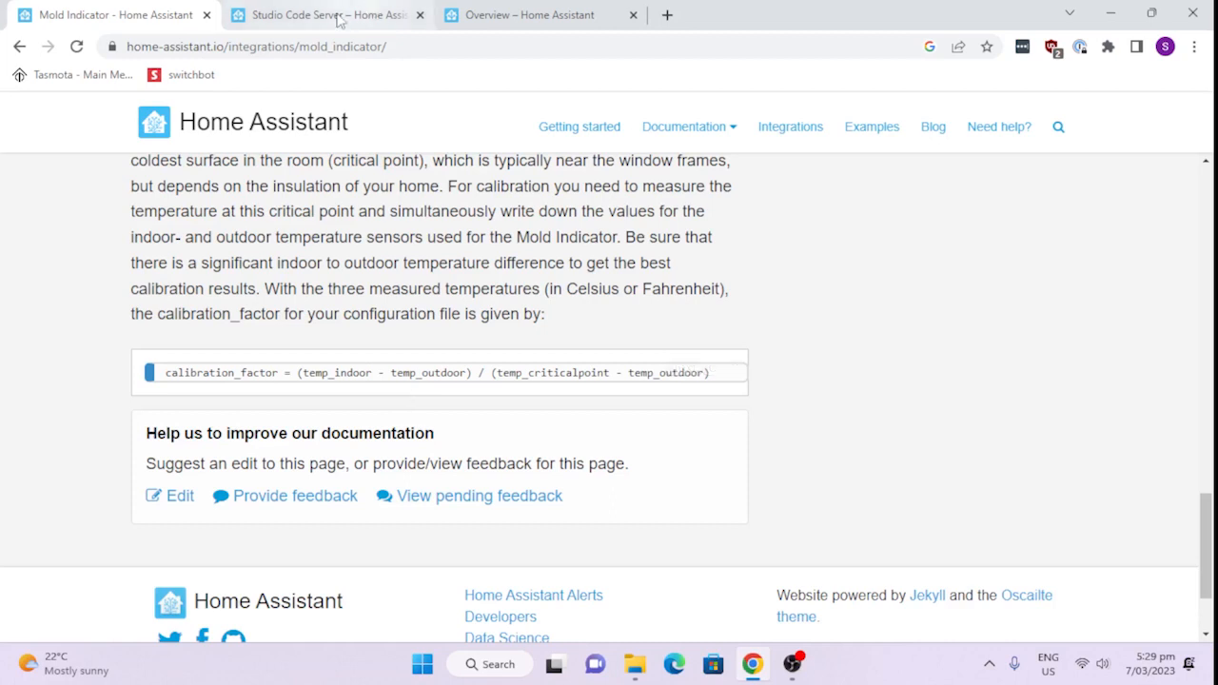
# Step: Switch past Studio Code Server to the Overview tab showing Mold Indicator at 46%
pyautogui.click(328, 14)
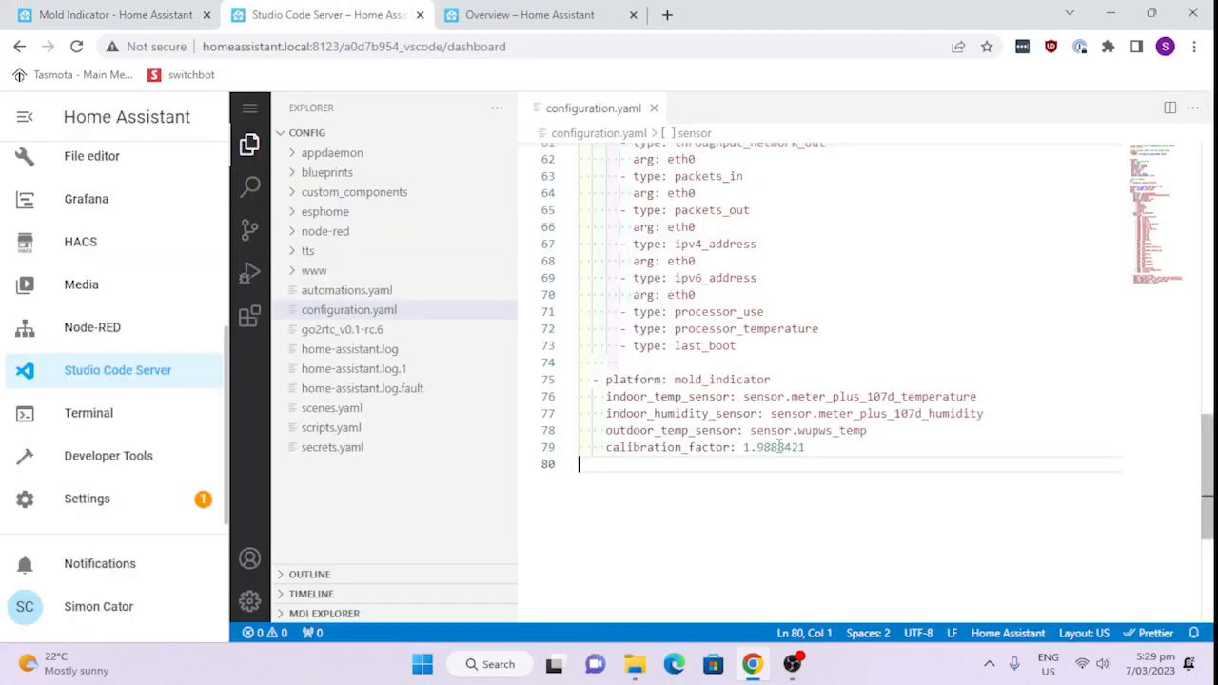
pyautogui.moveTo(95, 14)
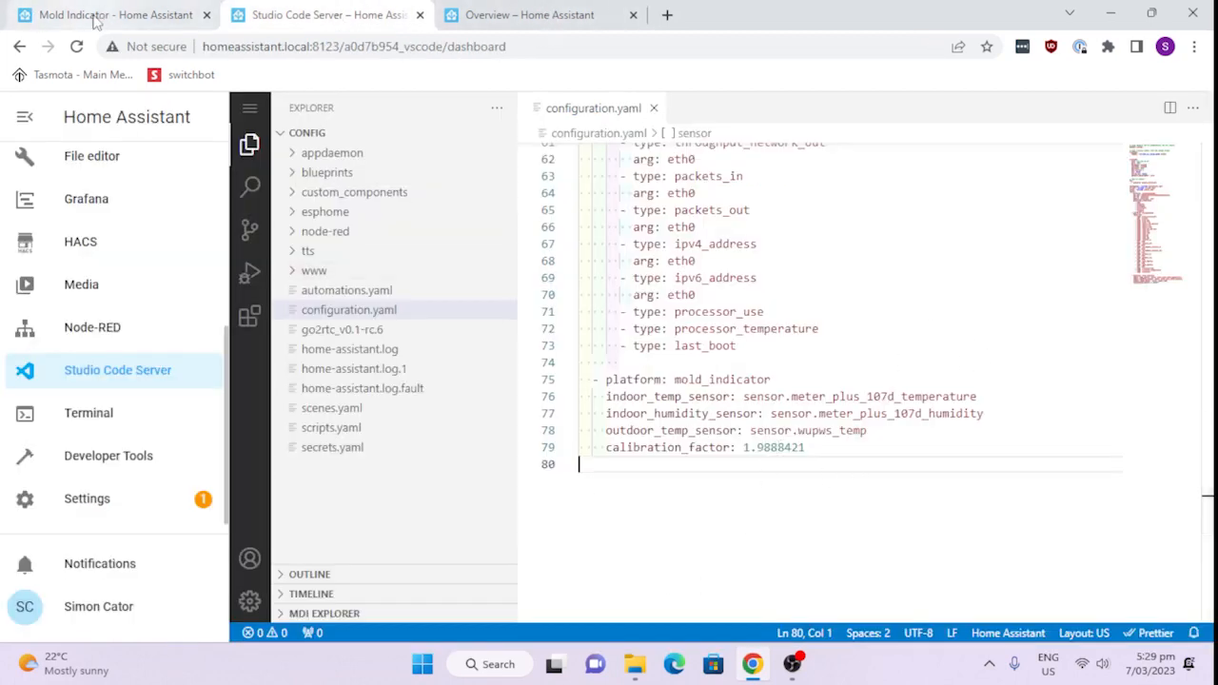
pyautogui.click(528, 15)
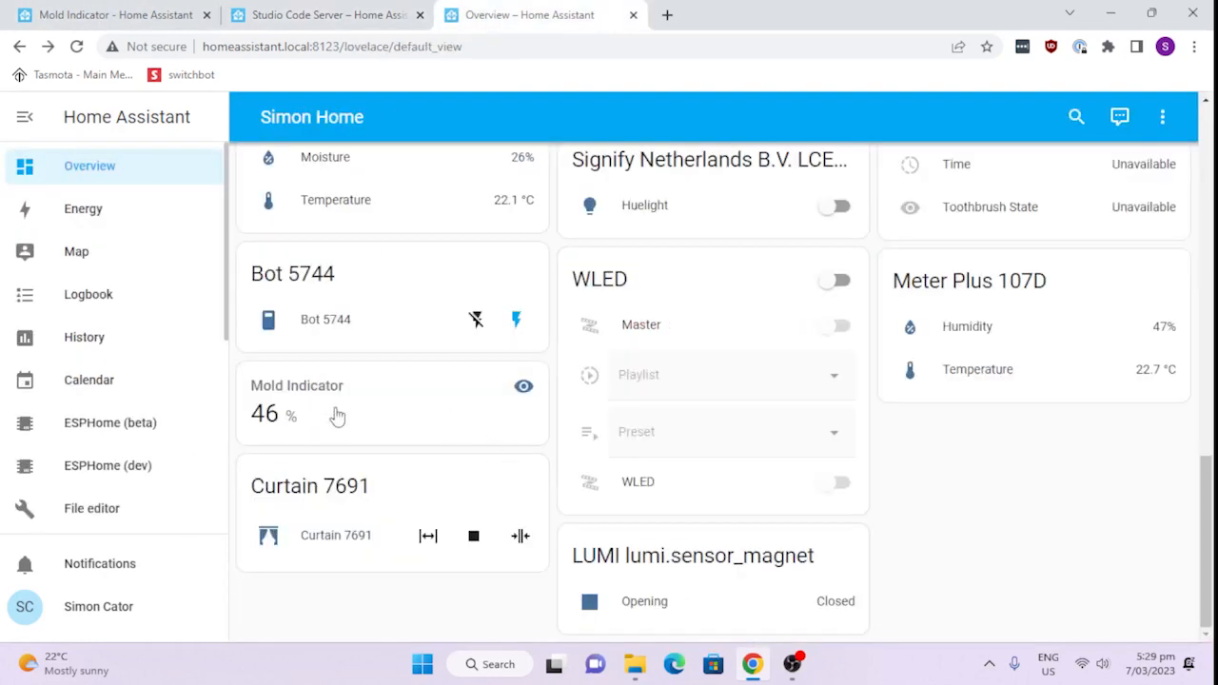
pyautogui.moveTo(336, 395)
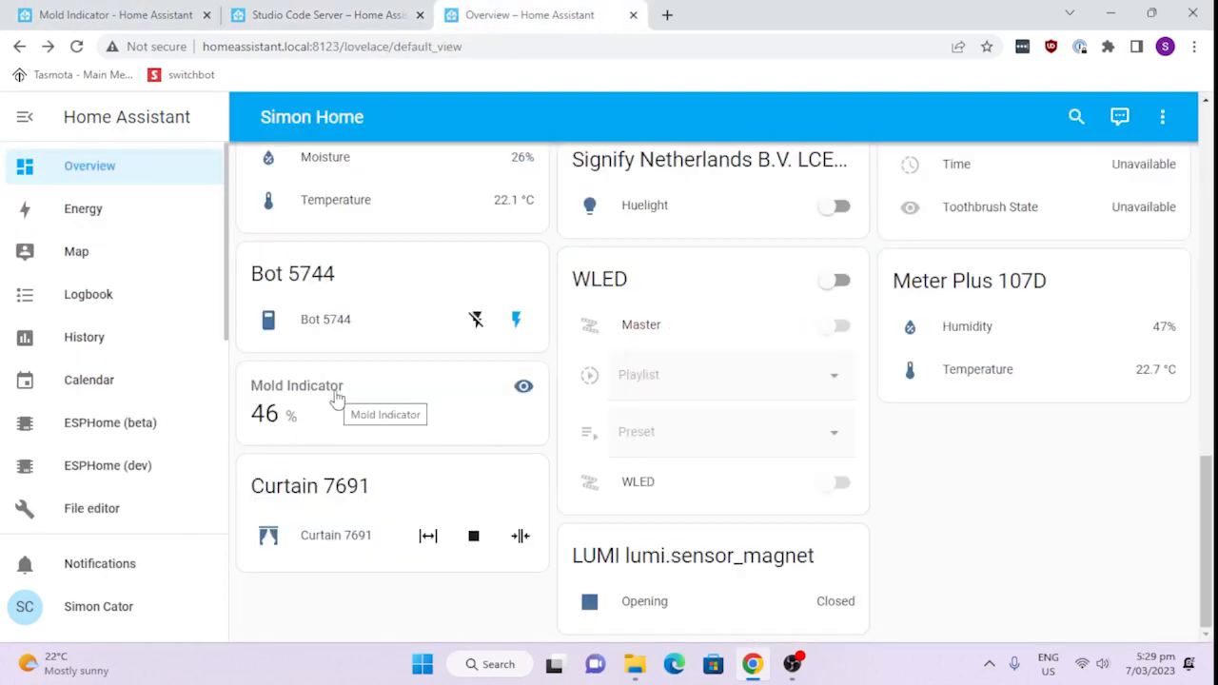